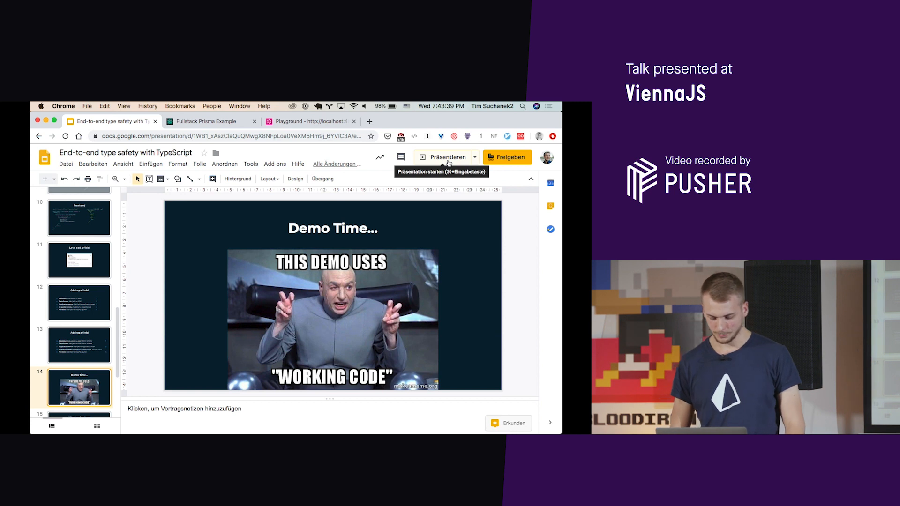
Switch from the Demo Time slide to the running blog app's feed page.
click(202, 121)
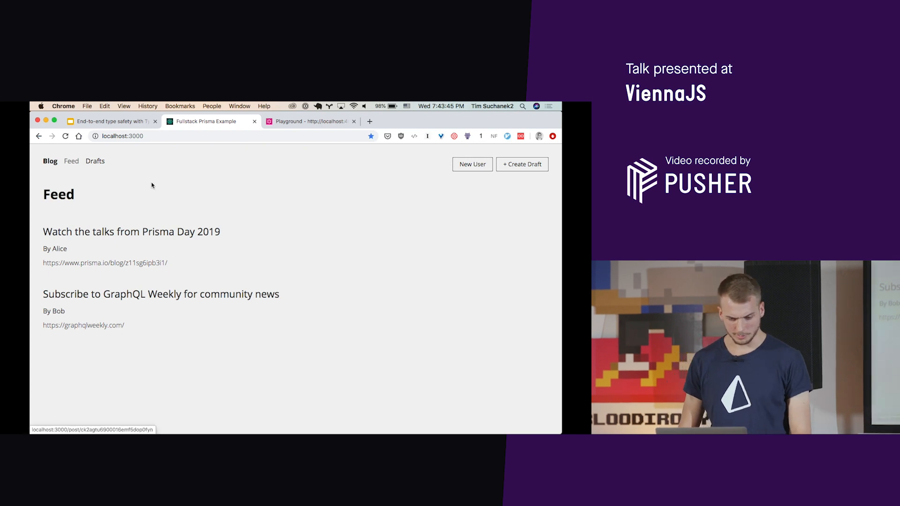
View the Drafts page, return to Feed, then start a new line in the Post model.
click(94, 161)
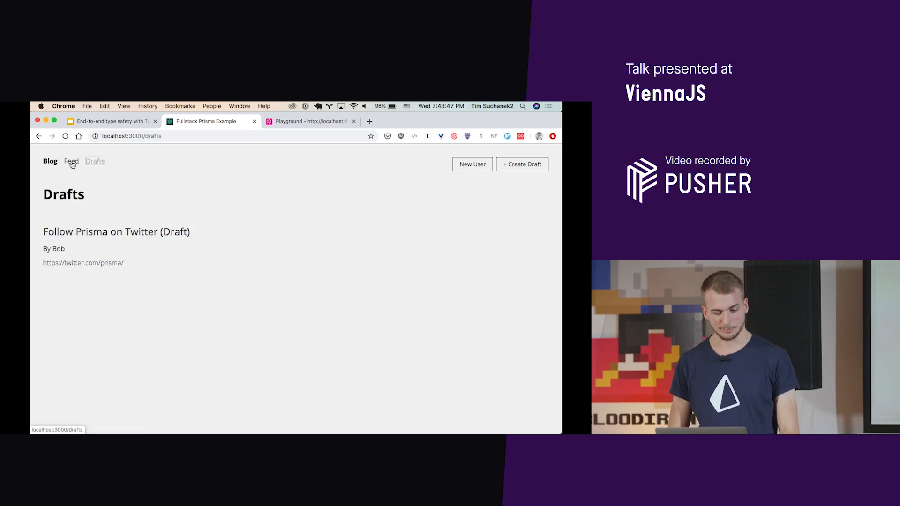
click(50, 161)
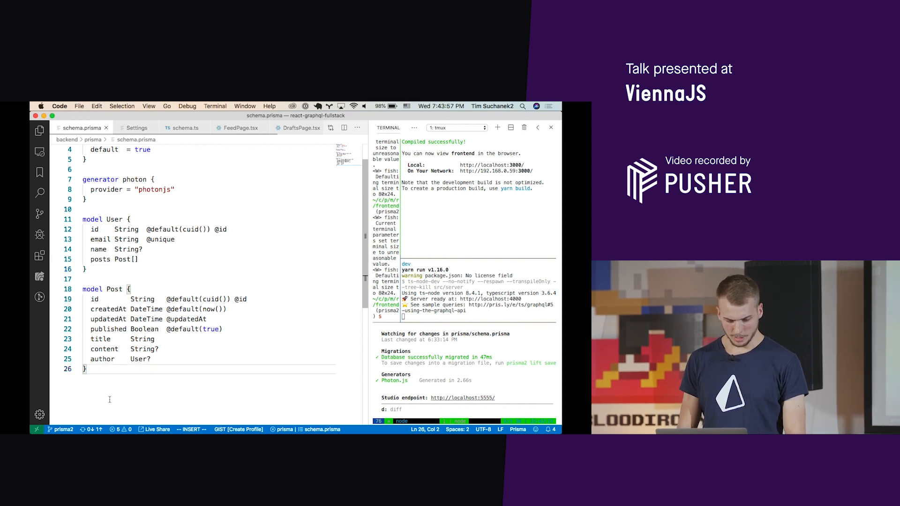
key(enter)
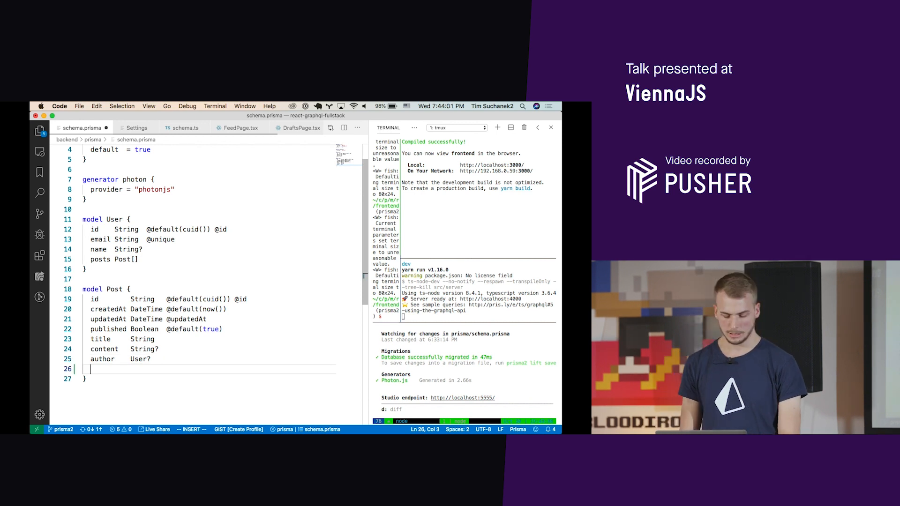
Add 'kind PostKind' to Post and an enum PostKind with LongRead, Comment and News.
text(kind)
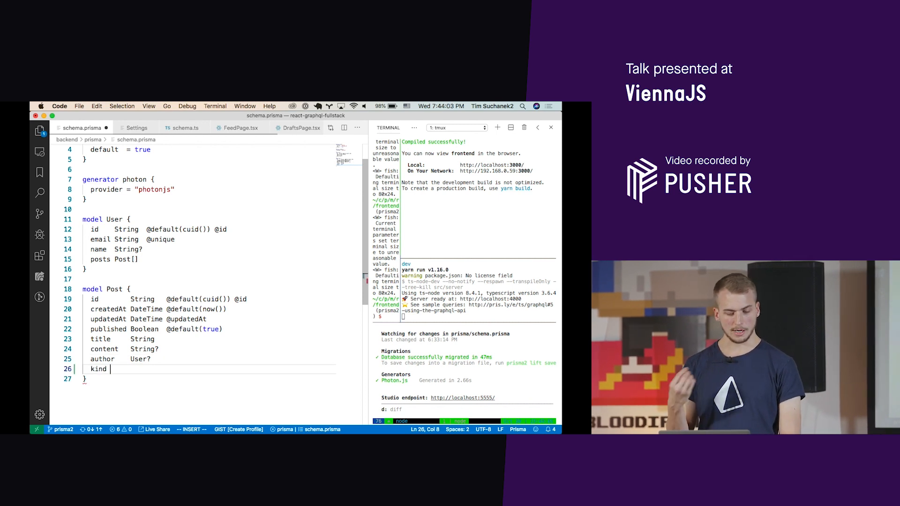
text(PostKind)
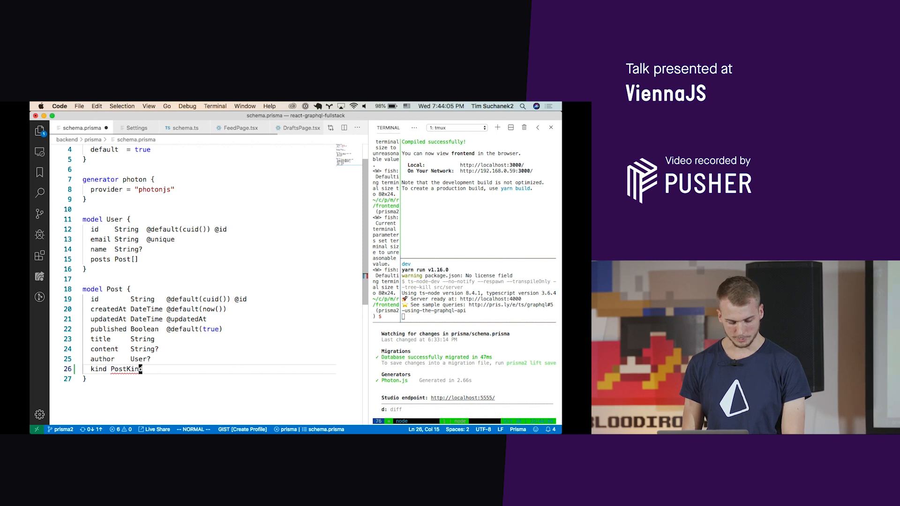
text(enui)
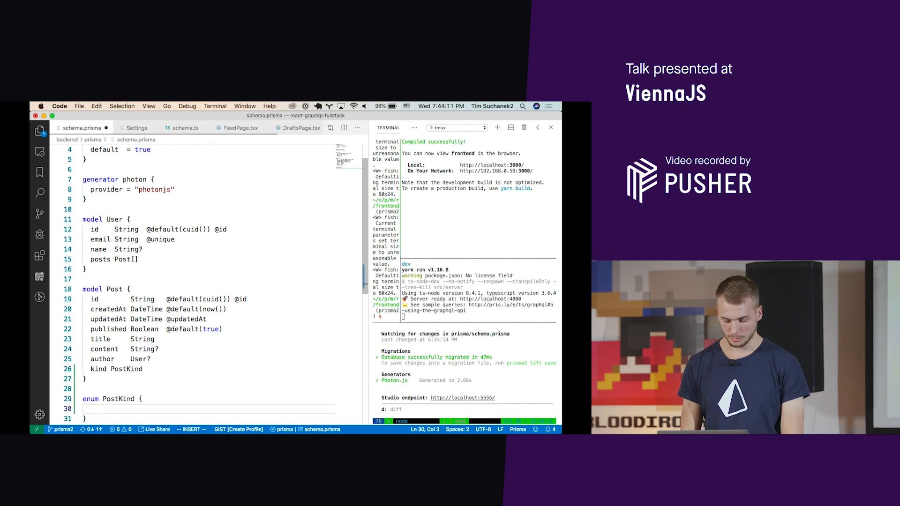
text(LongRead)
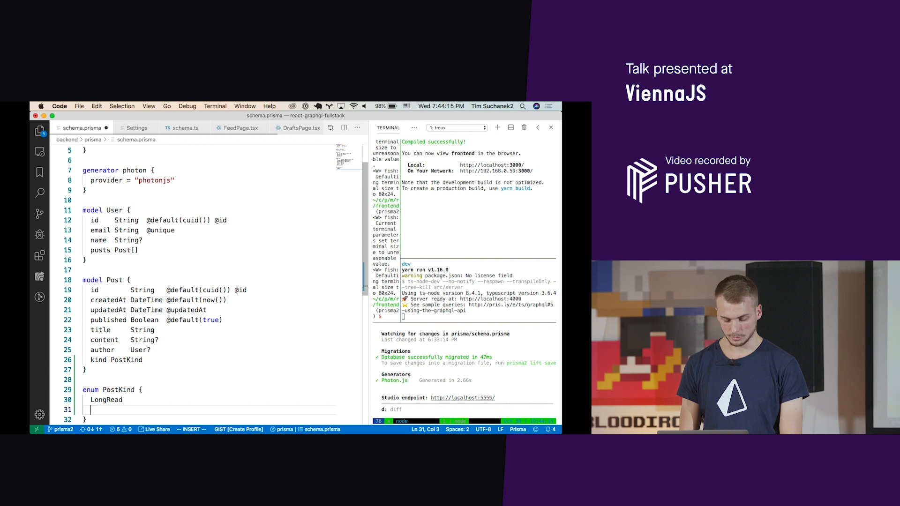
text(Comment)
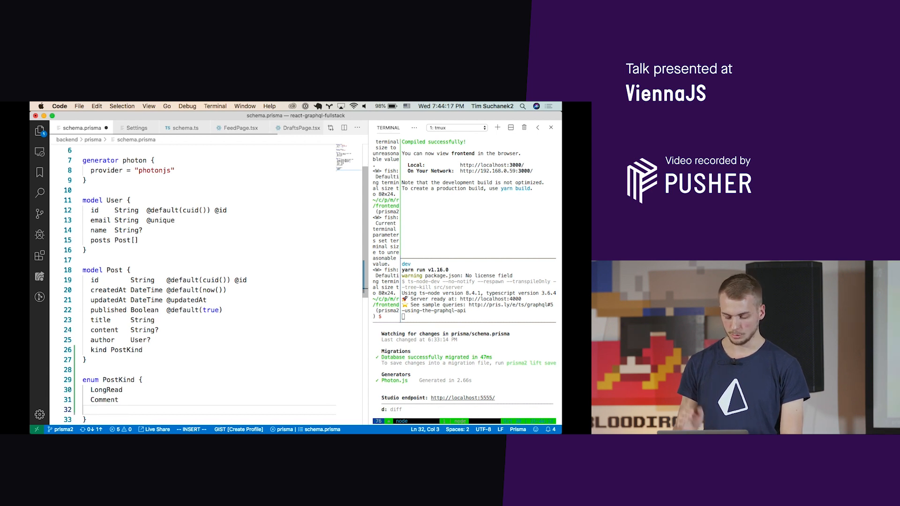
text(News)
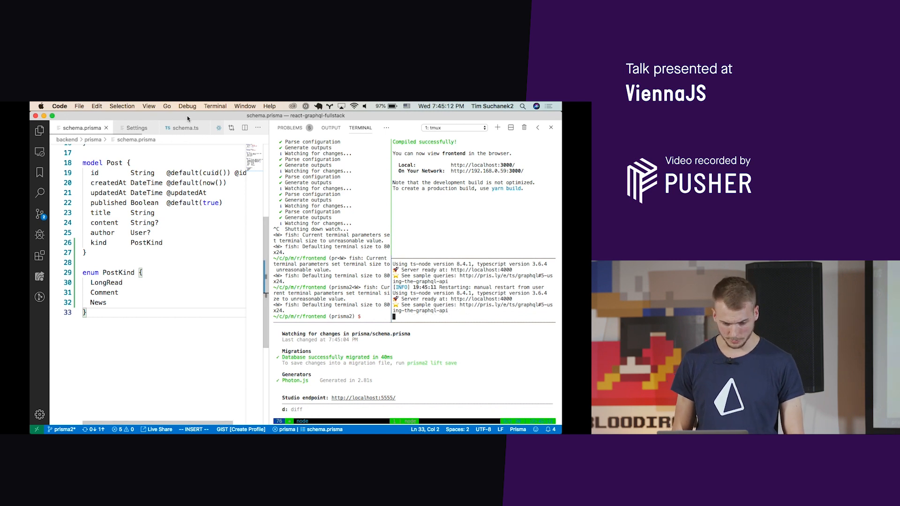
In schema.ts, begin a 't.model.' line inside the GraphQL Post objectType.
click(185, 128)
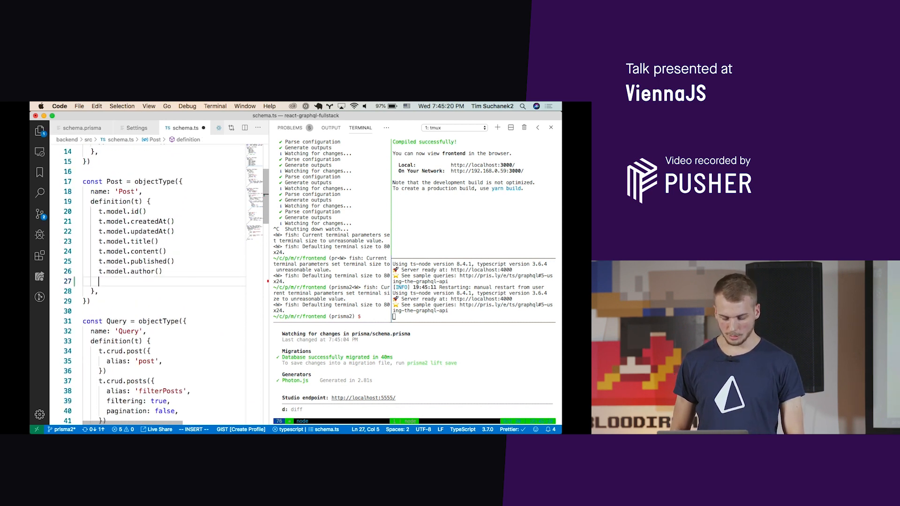
text(t.model)
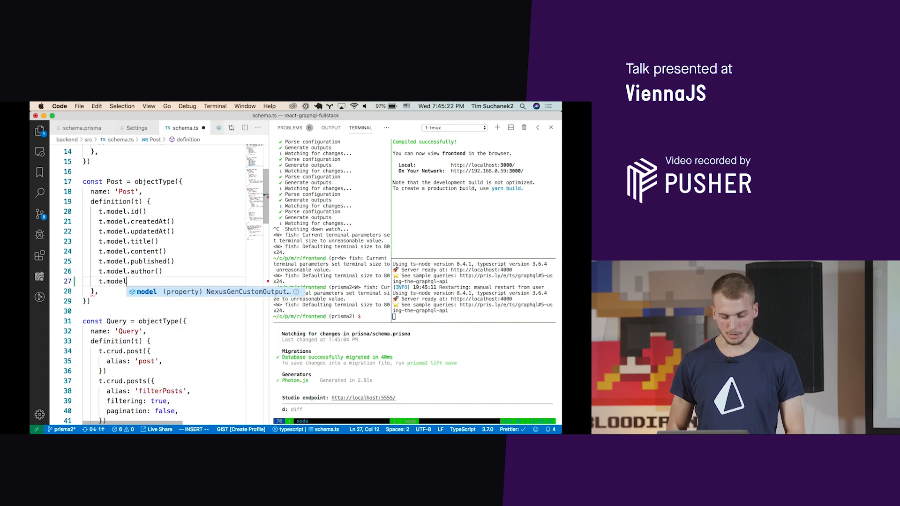
text(.)
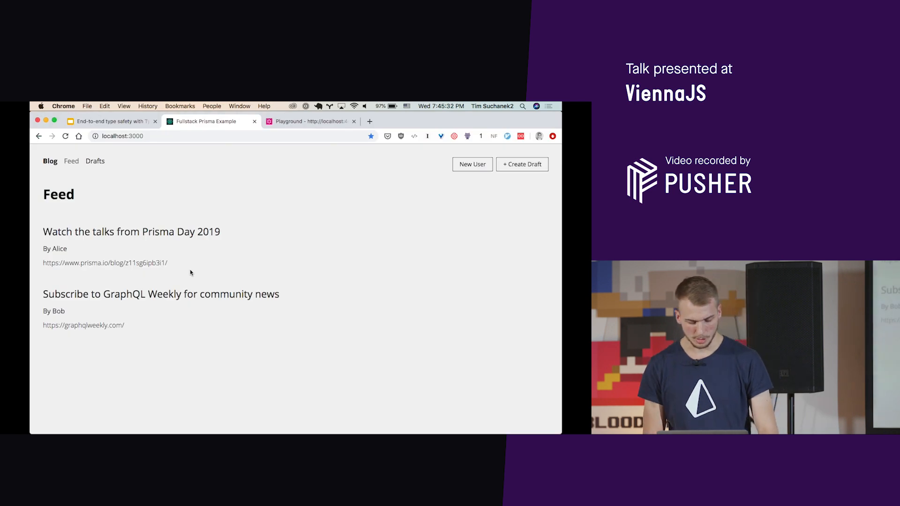
Glance at the unchanged feed before completing t.model.kind() in schema.ts.
click(309, 121)
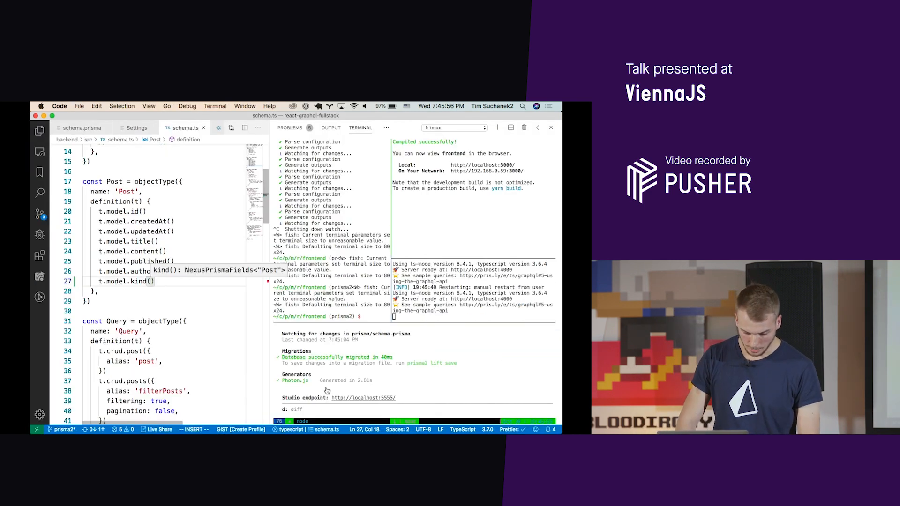
Set kind: 'LongRead' in createDraft's data and run yarn generate:types in the terminal.
scroll(down, 3)
text(kind:)
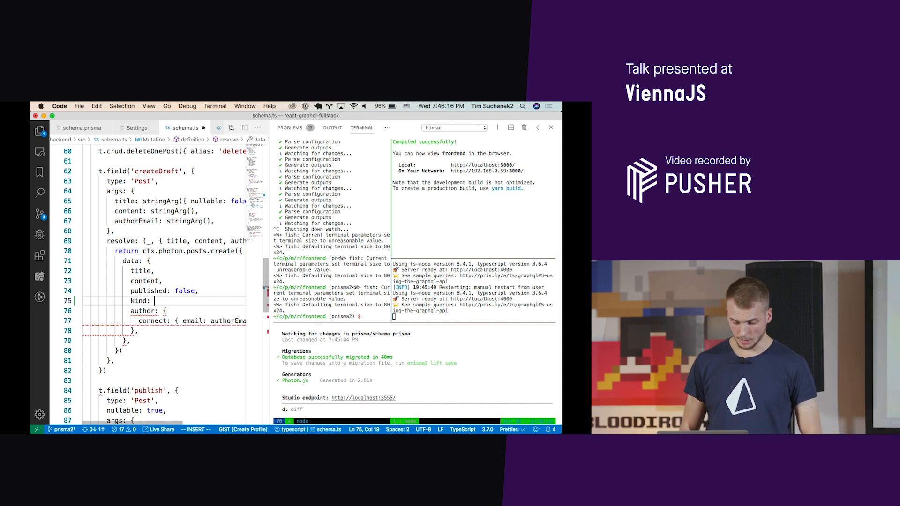
text('')
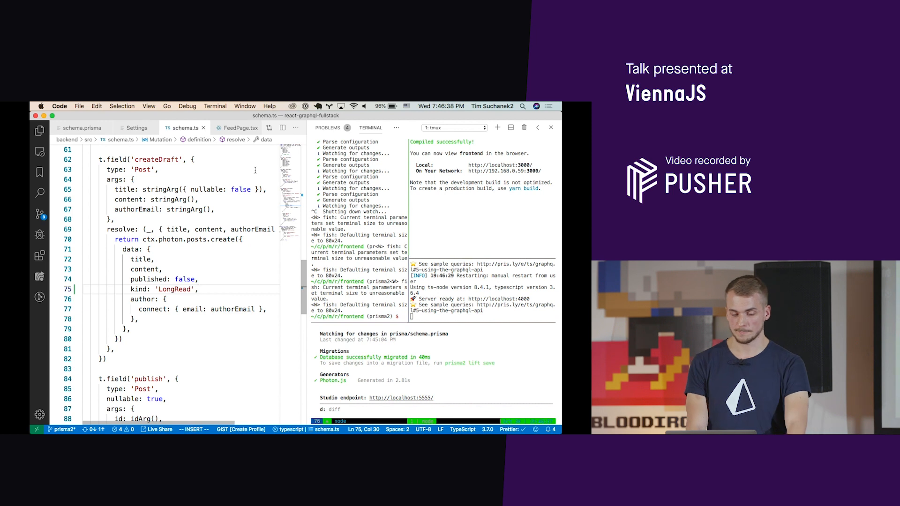
text(yarn generate:types)
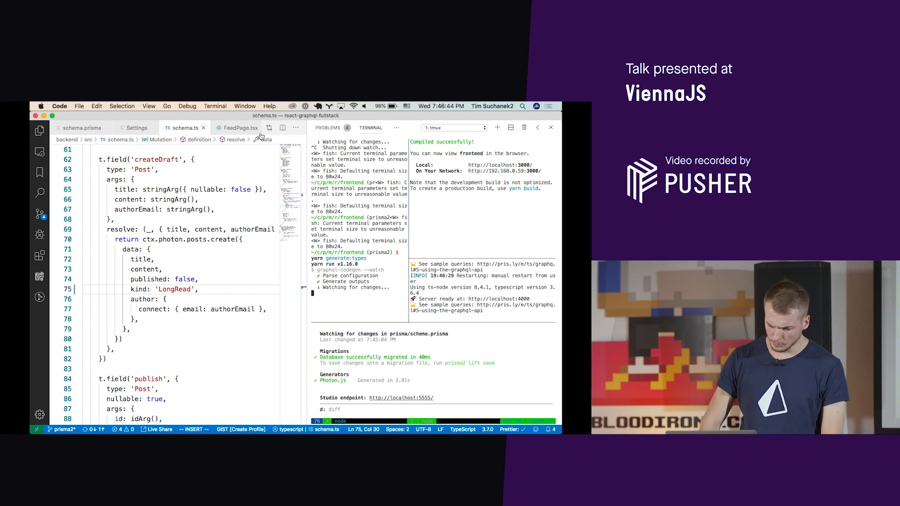
In FeedPage.tsx, request kind below published in FEED_QUERY.
click(237, 127)
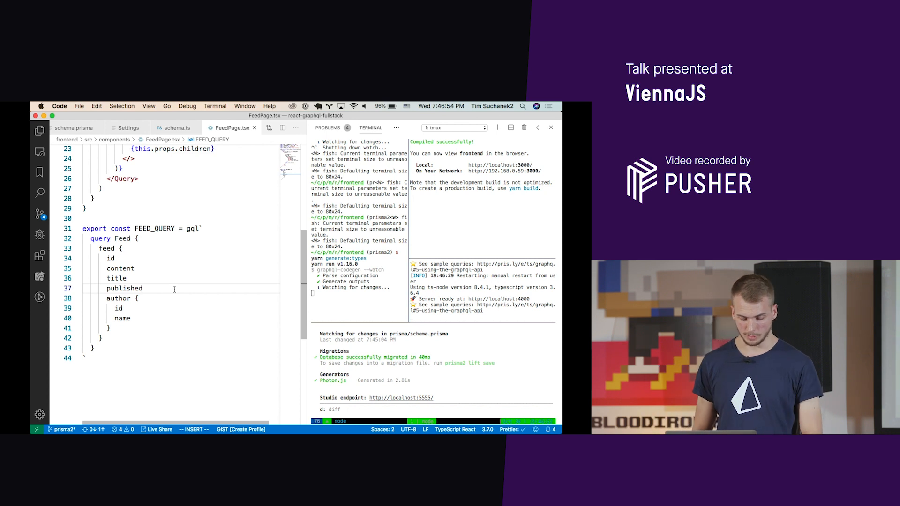
text(2)
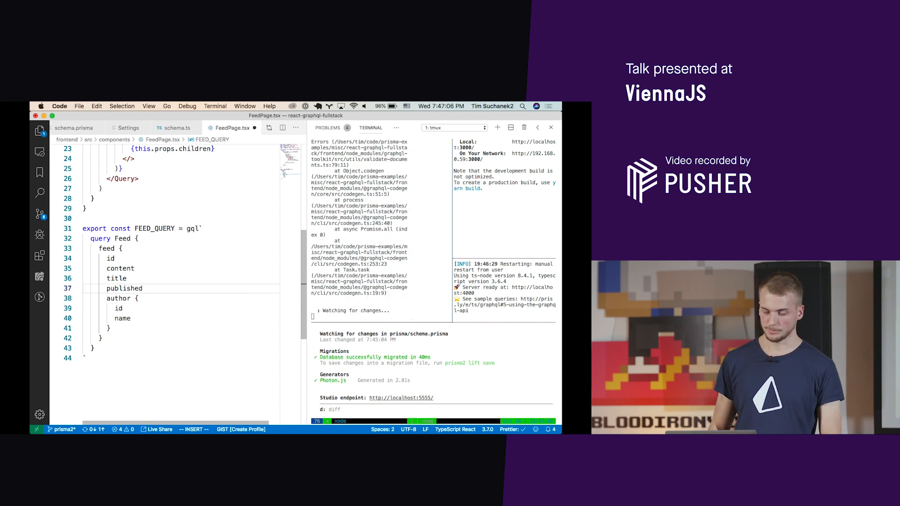
text(kind)
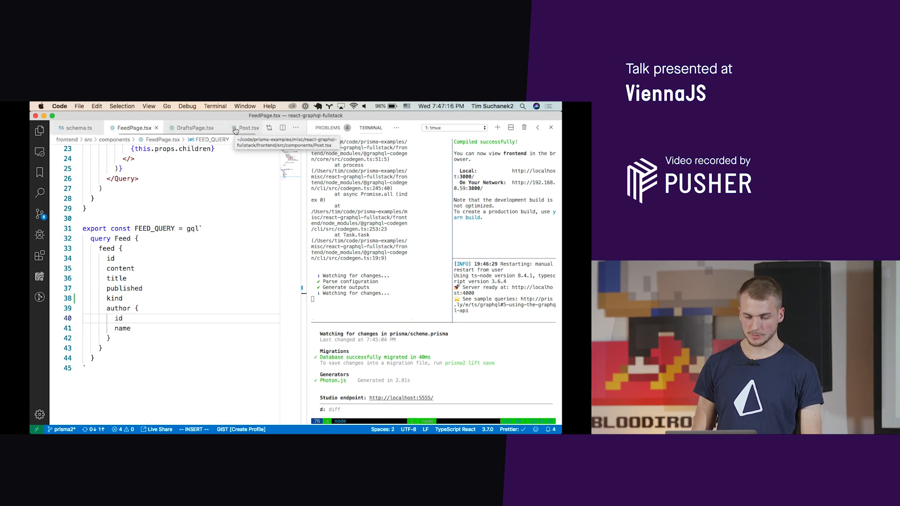
In Post.tsx, add kind: PostKind to interface Post and render 'Kind: {this.props.post.kind}'.
click(243, 128)
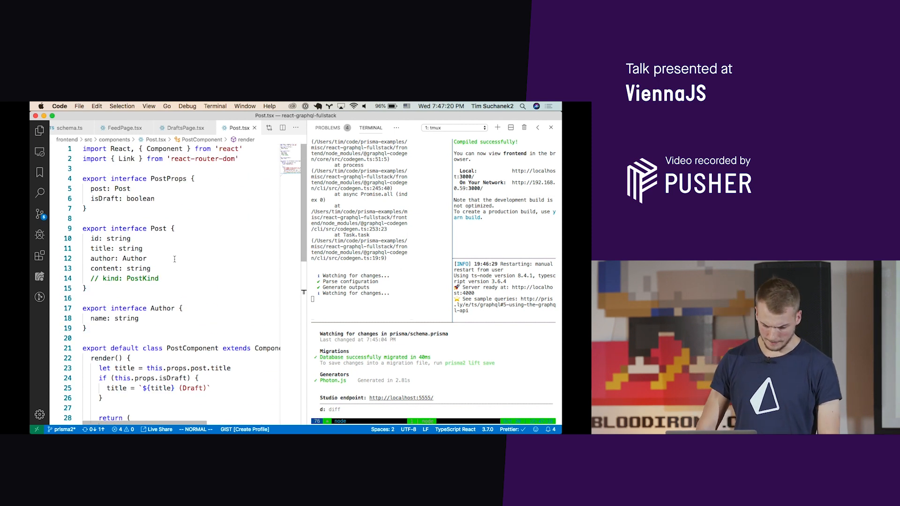
text(kind: PostKind)
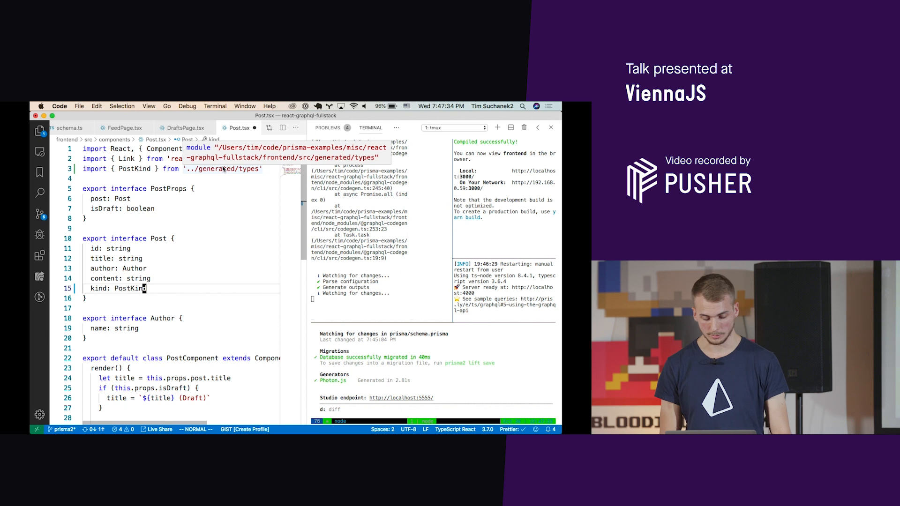
scroll(down, 3)
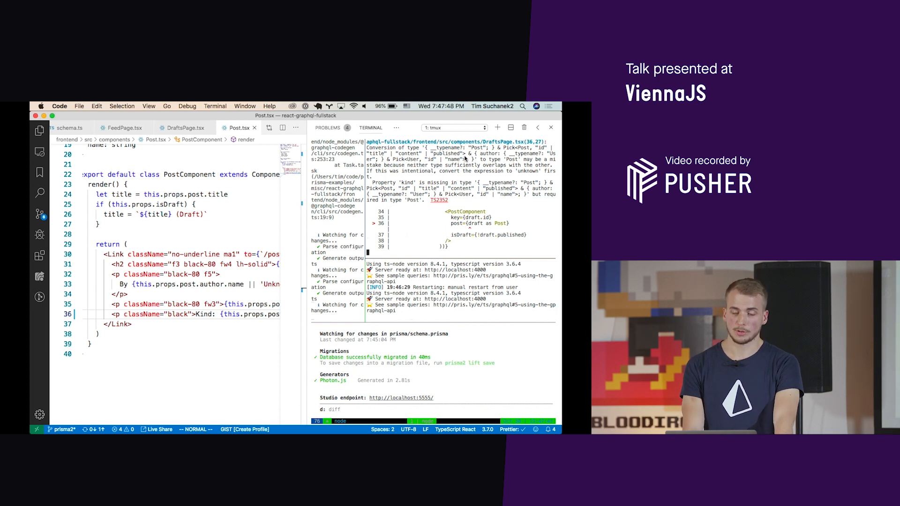
In DraftsPage.tsx, request kind below published in DRAFTS_QUERY and save.
click(184, 128)
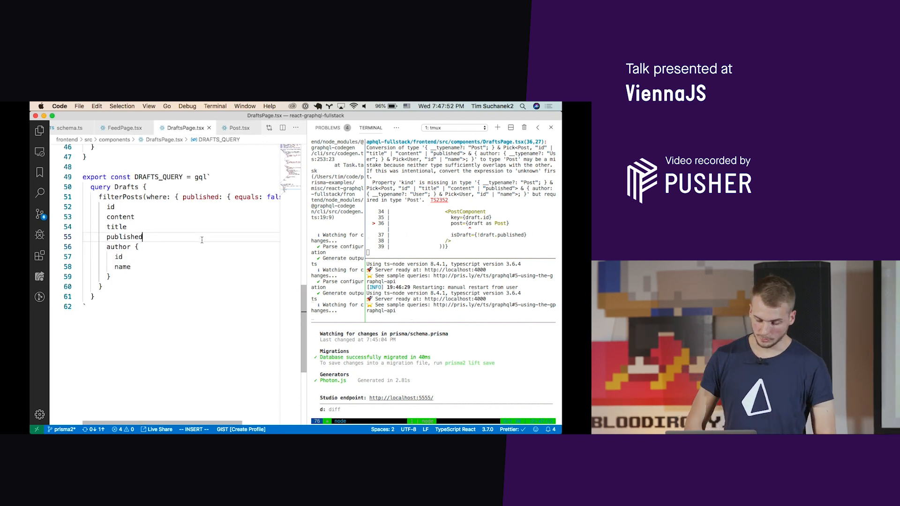
key(enter)
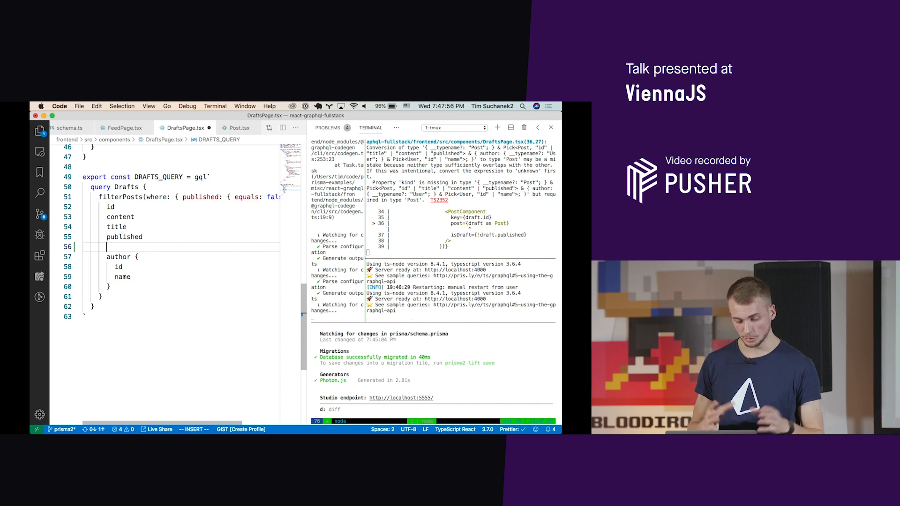
text(kind)
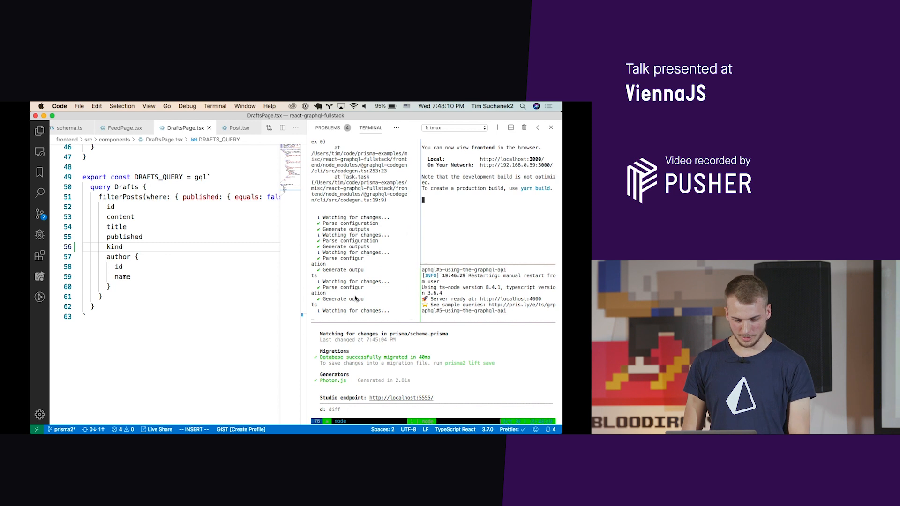
Check the feed shows Kind: LongRead, then present the 'What we just saw' slide fullscreen.
key(cmd+tab)
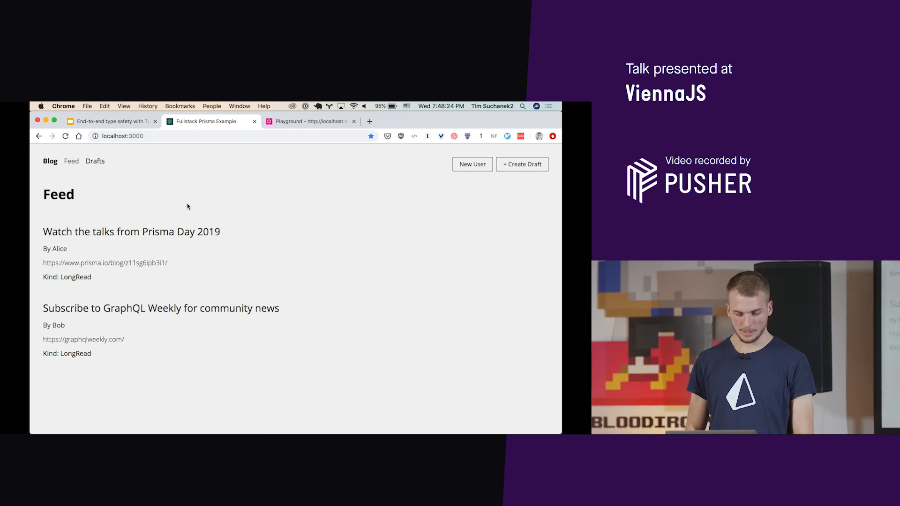
click(112, 121)
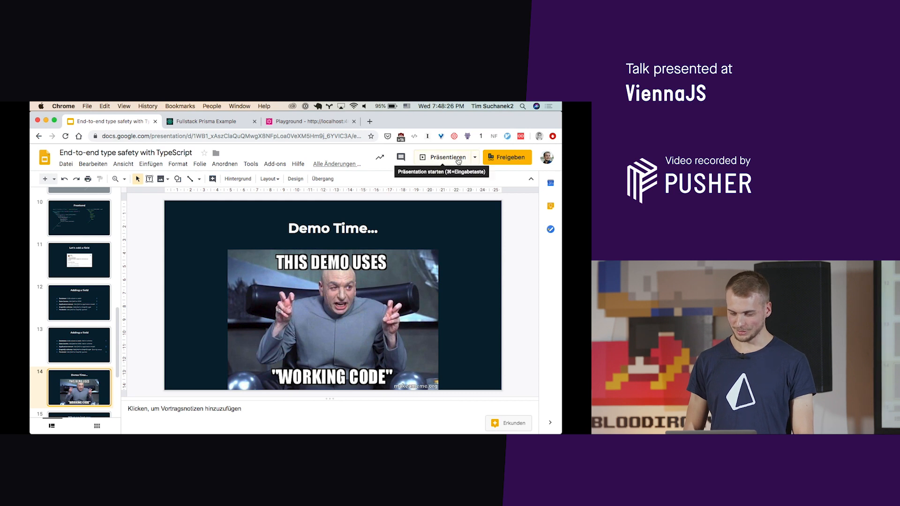
click(445, 156)
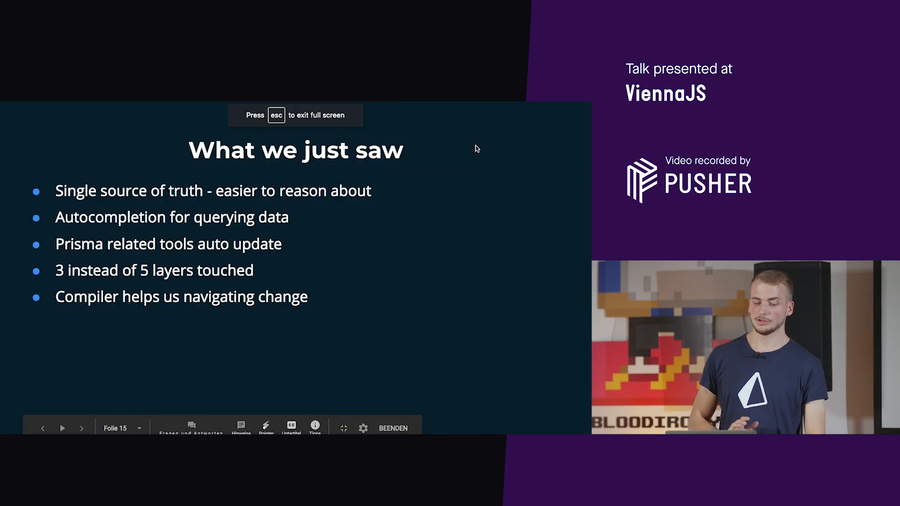